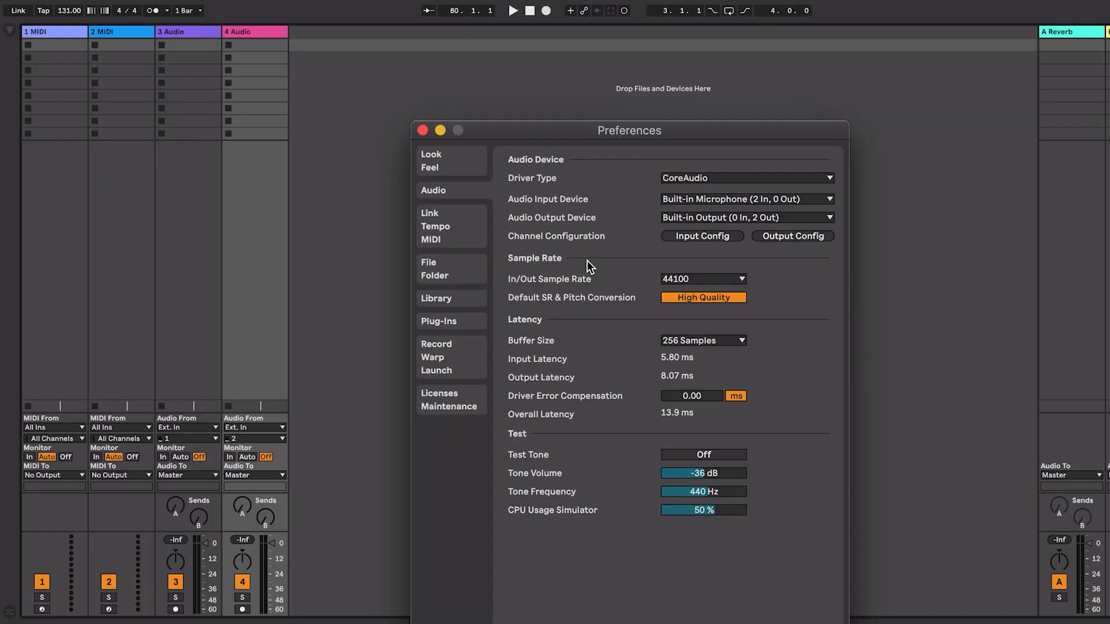
Set the vox 2 audio track's input to channel 1 for recording
{"action": "left_click", "coordinate": [746, 199]}
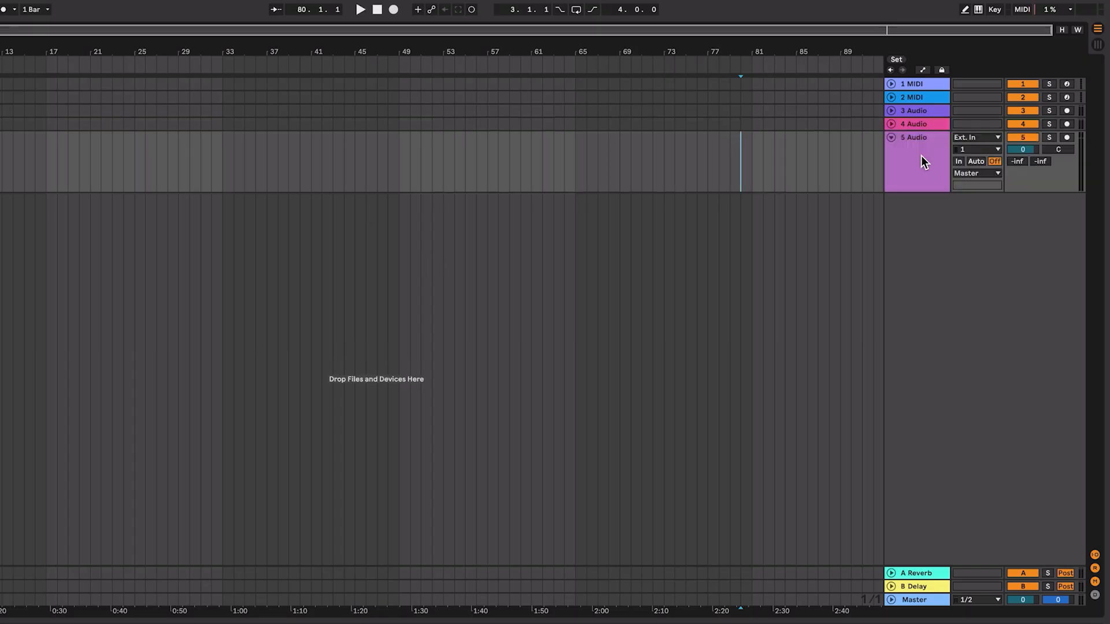
{"action": "left_click", "coordinate": [975, 149]}
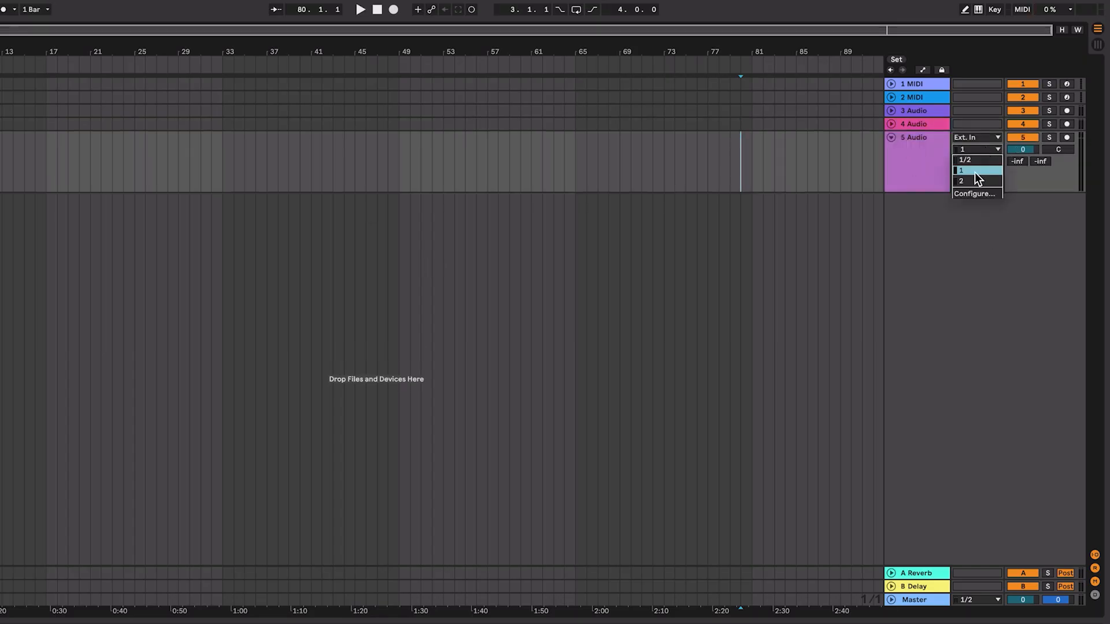
{"action": "left_click", "coordinate": [961, 169]}
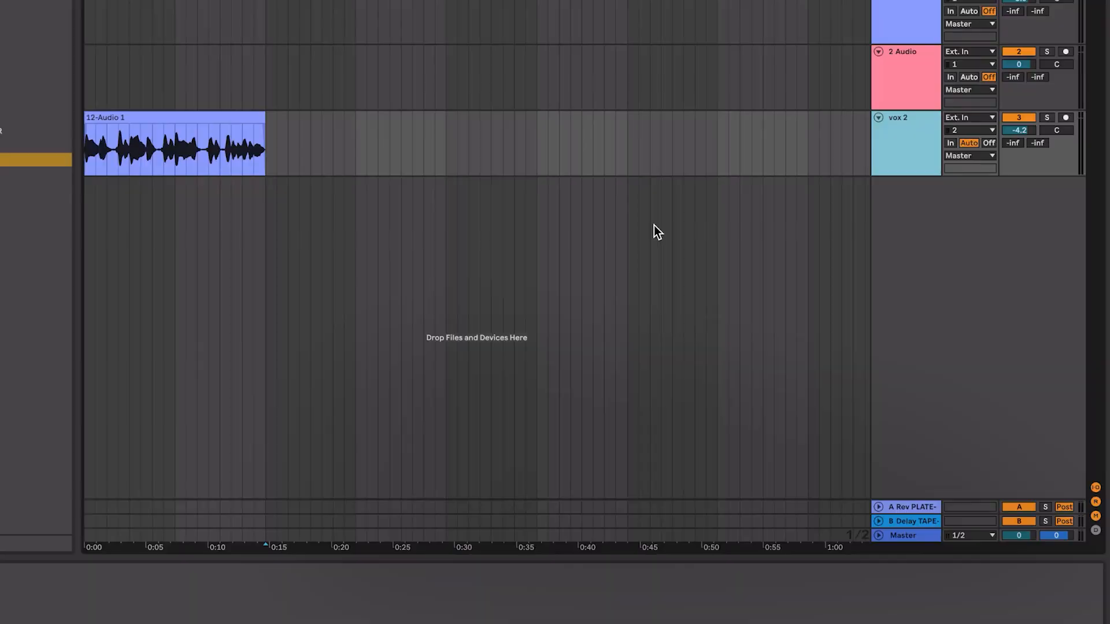
Add a second audio track with the doubled vocal through Auto-Tune EFX+ Phone It In Duet
{"action": "right_click", "coordinate": [909, 202]}
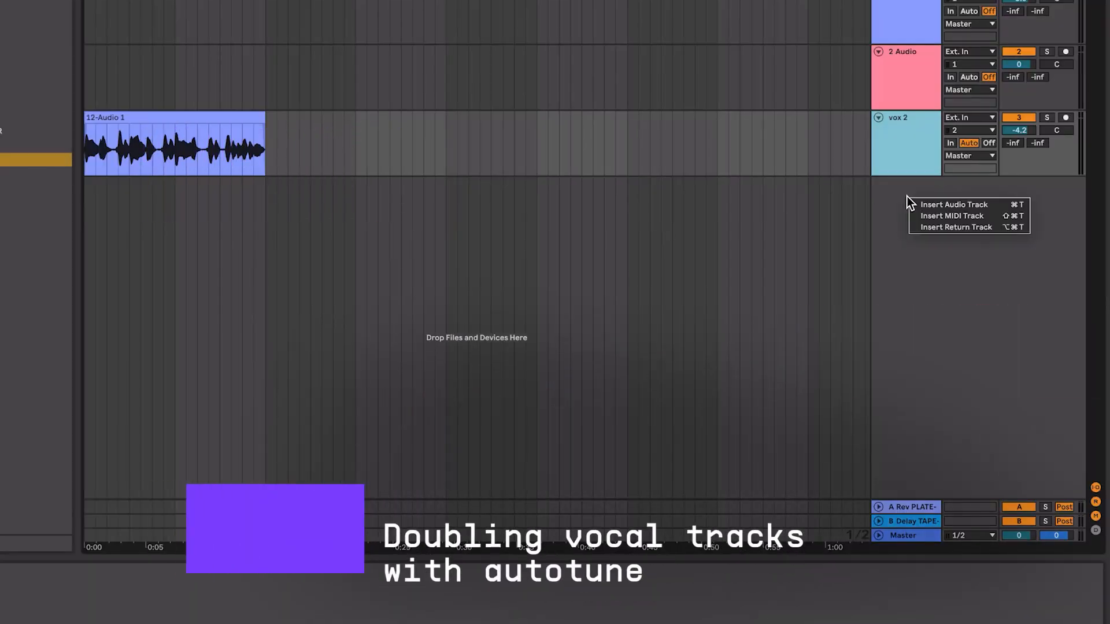
{"action": "left_click", "coordinate": [953, 205]}
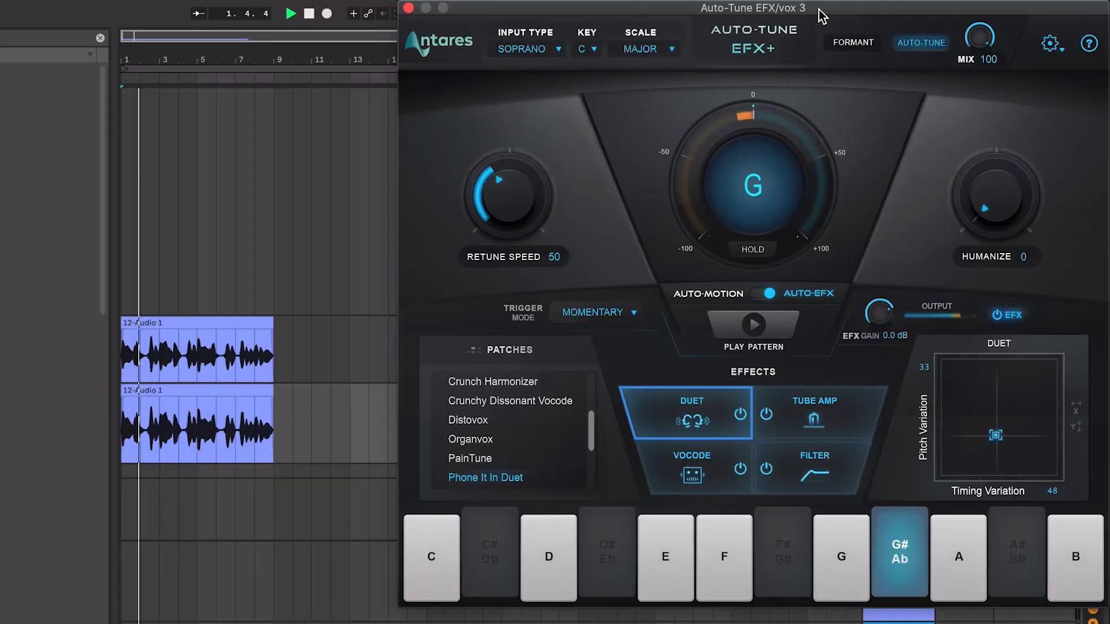
{"action": "left_click", "coordinate": [607, 555]}
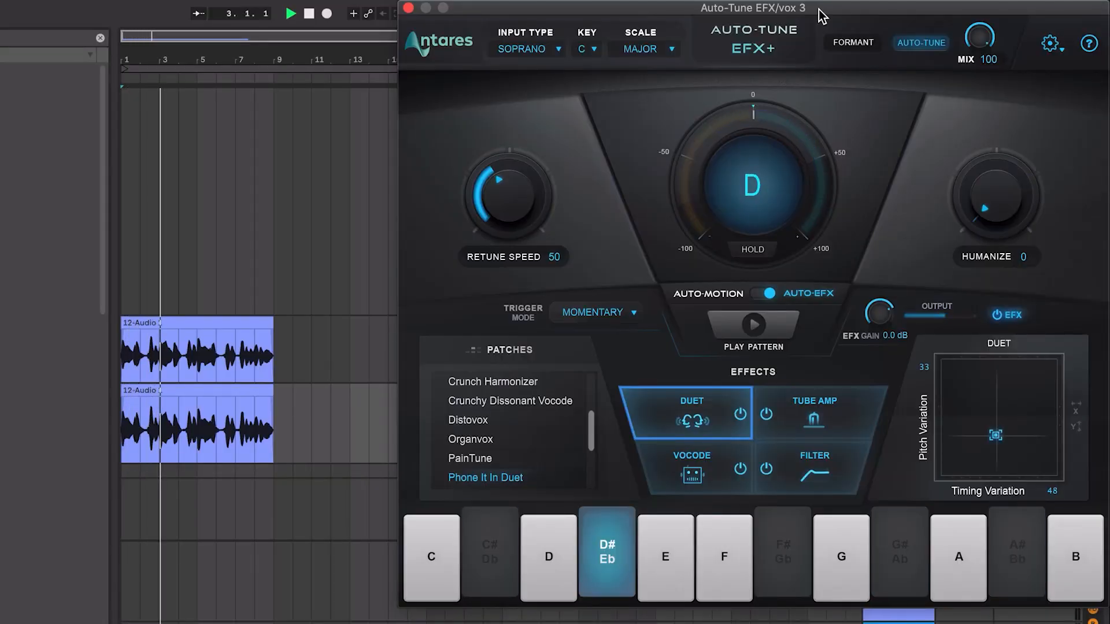
{"action": "left_click", "coordinate": [899, 556]}
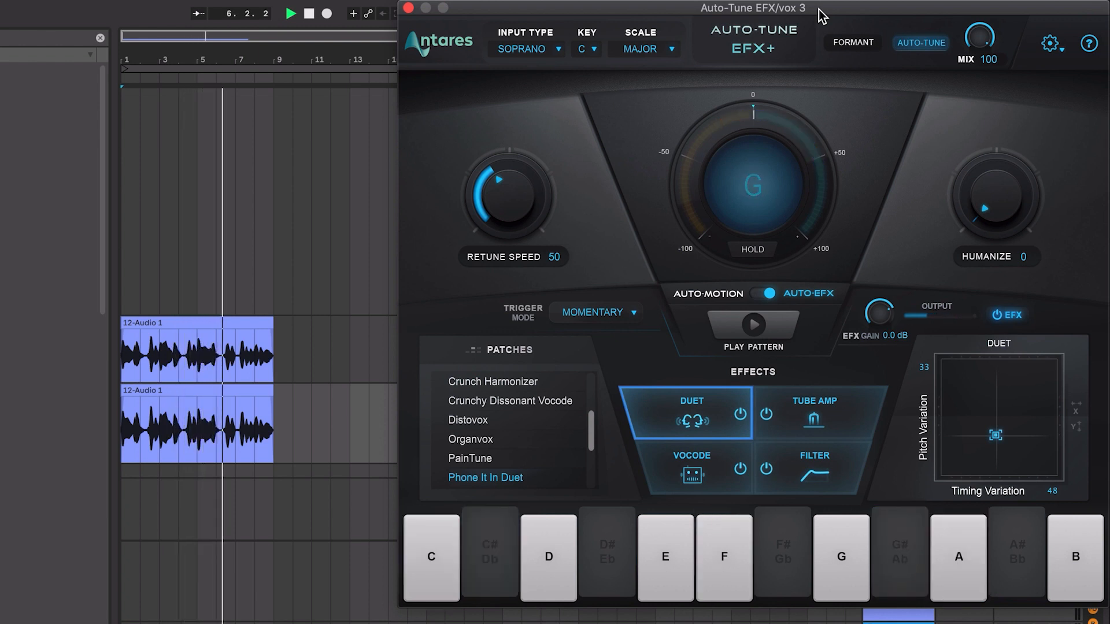
{"action": "left_click", "coordinate": [489, 555]}
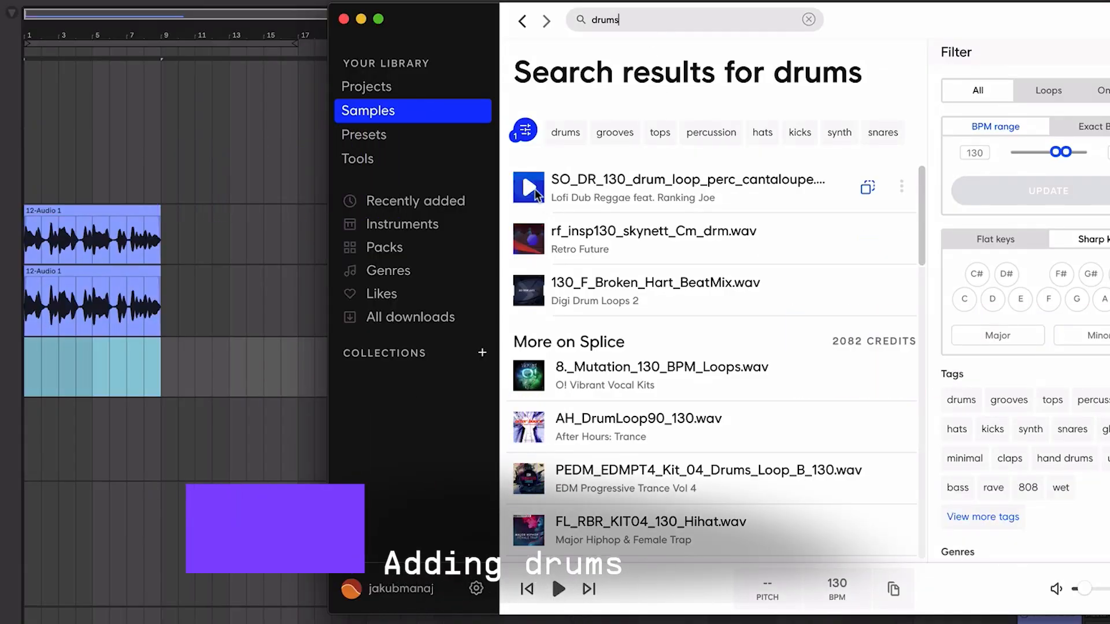
Preview the SO_DR_130 drum loop and drag it into the arrangement
{"action": "left_click", "coordinate": [530, 187]}
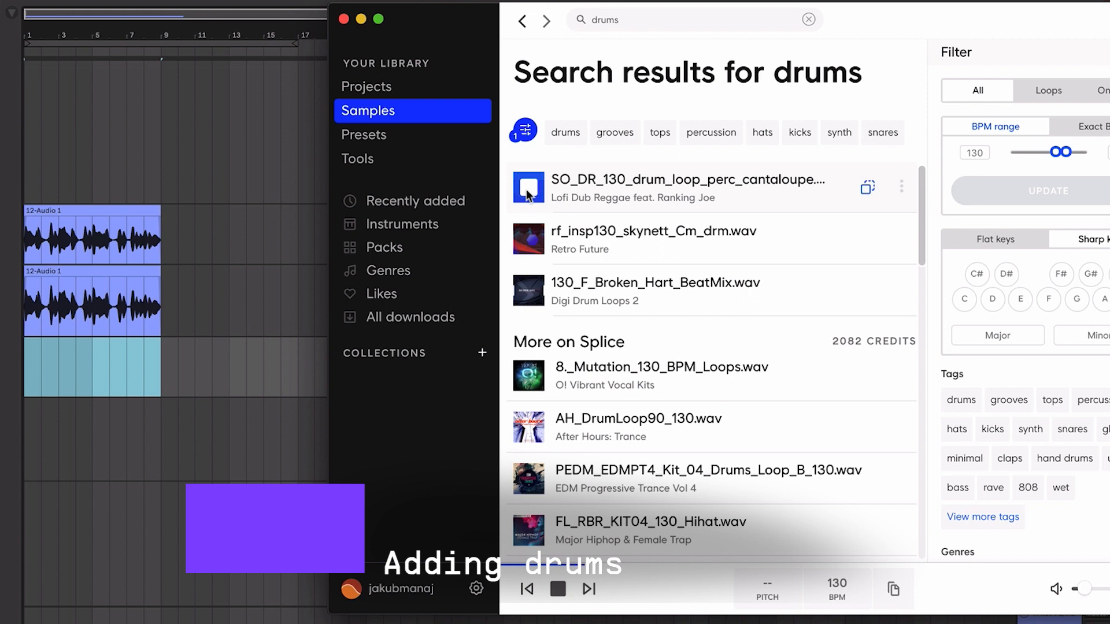
{"action": "left_click_drag", "start_coordinate": [527, 187], "coordinate": [149, 397]}
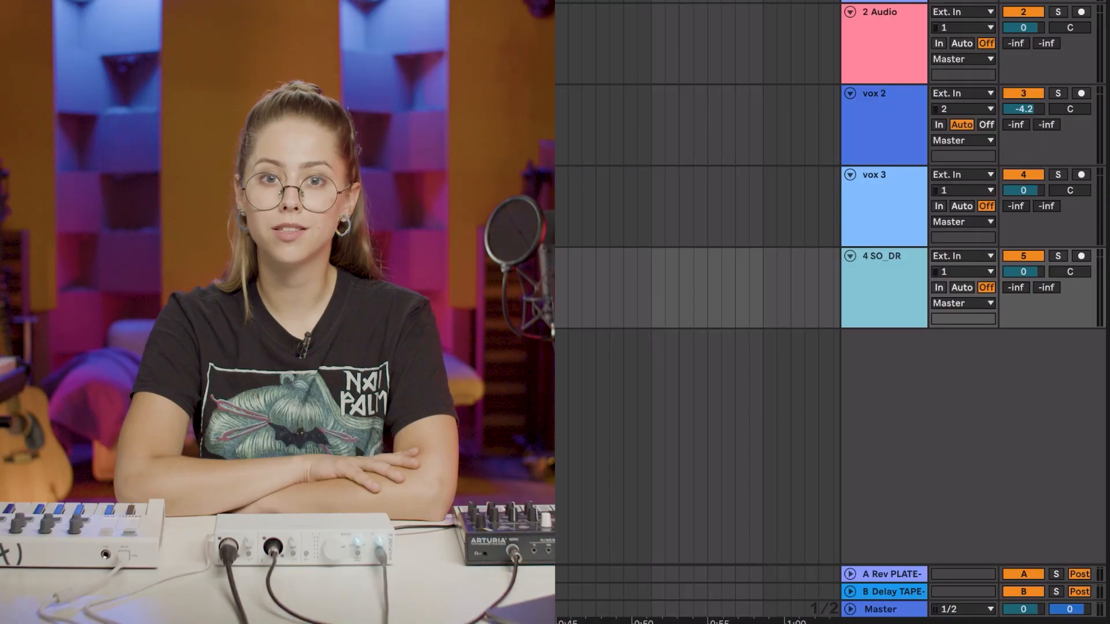
{"action": "mouse_move", "coordinate": [919, 358]}
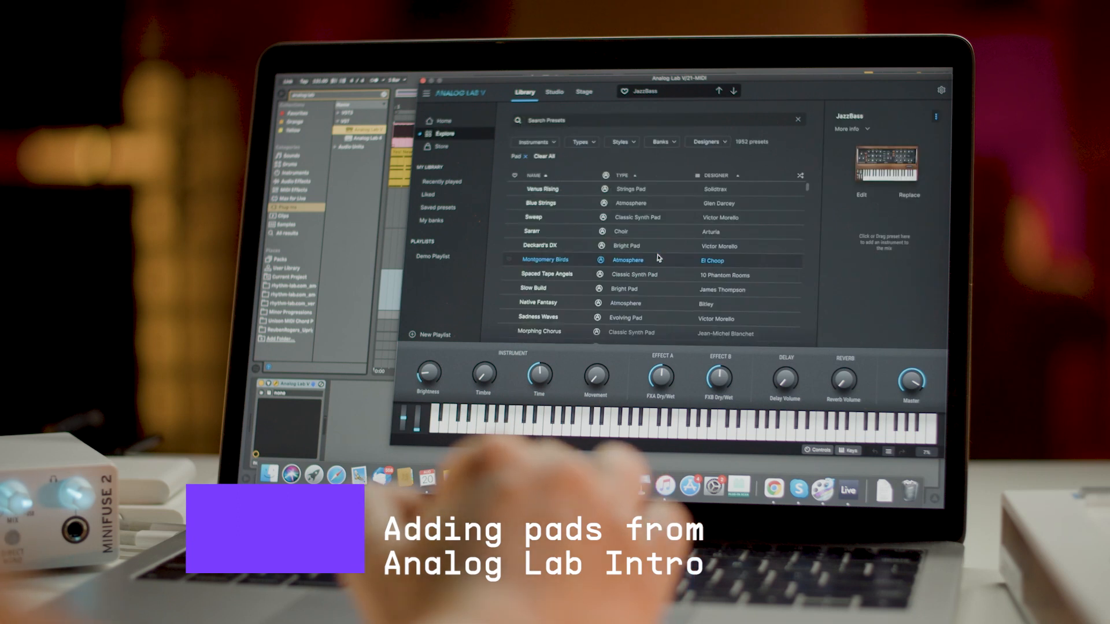
Audition and select the Montgomery Birds pad preset
{"action": "left_click", "coordinate": [443, 120]}
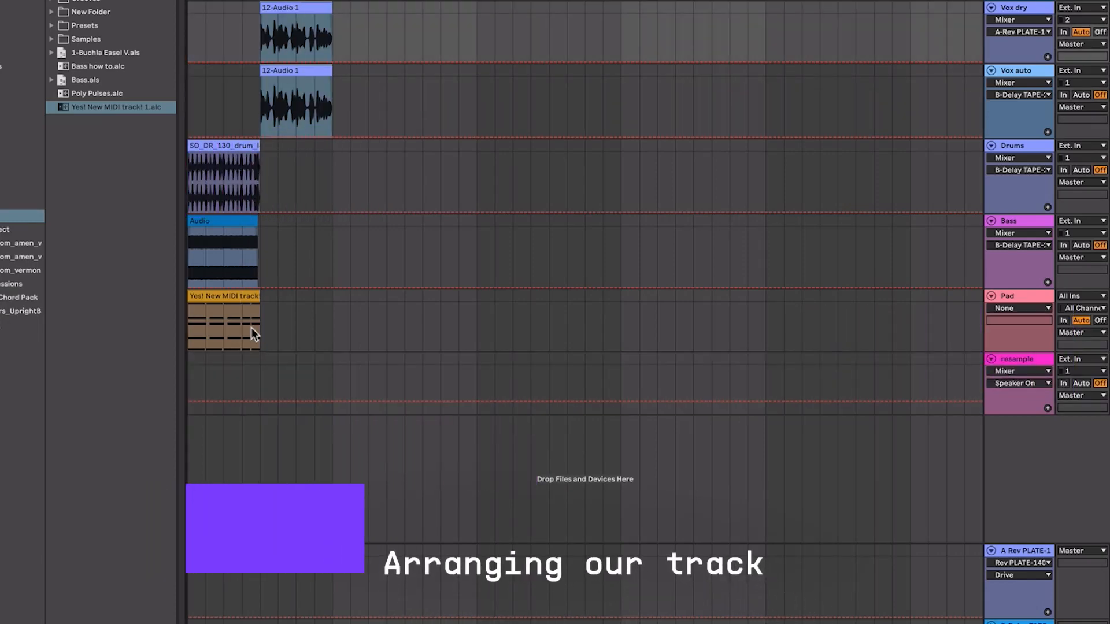
Repeat the clips further along the timeline, with Rev PLATE-140 showing Thin Reverb
{"action": "left_click_drag", "start_coordinate": [223, 322], "coordinate": [712, 322]}
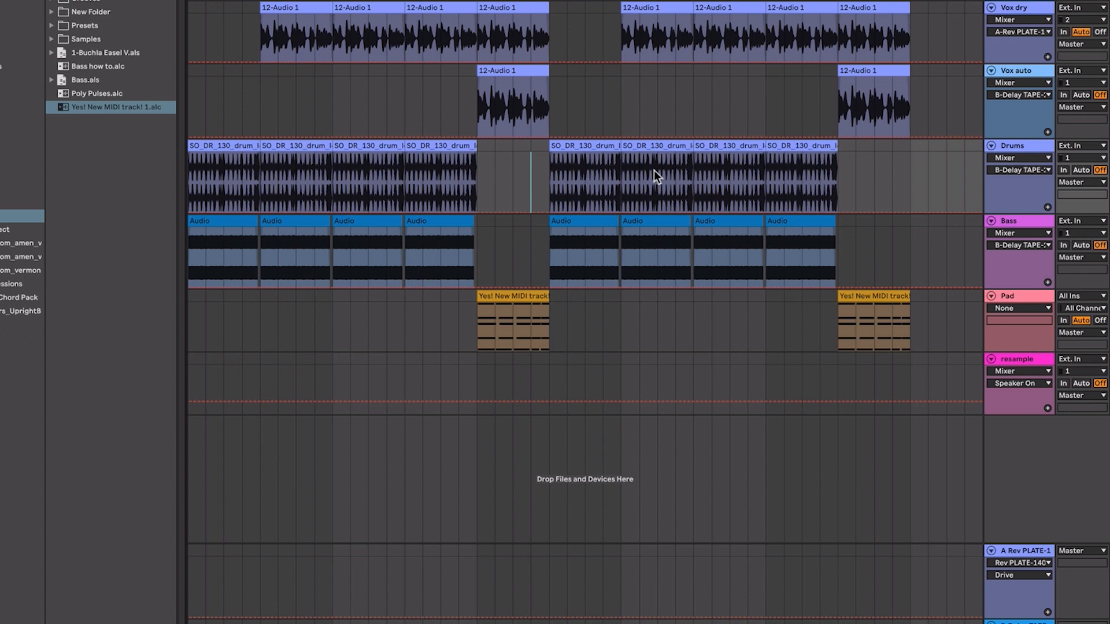
{"action": "left_click", "coordinate": [650, 248]}
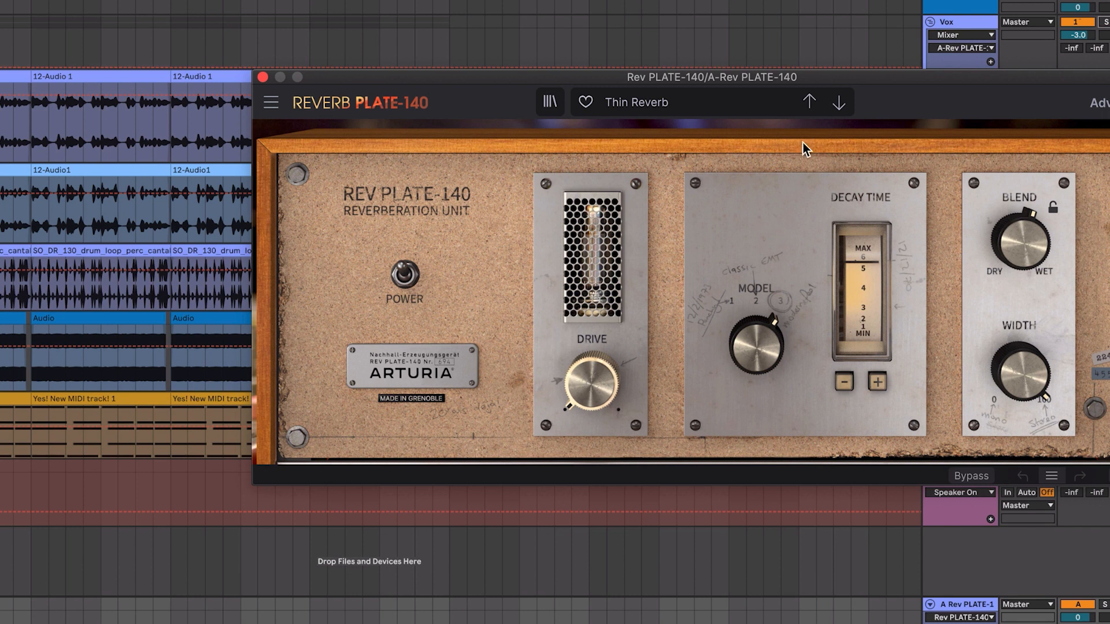
{"action": "mouse_move", "coordinate": [1085, 41]}
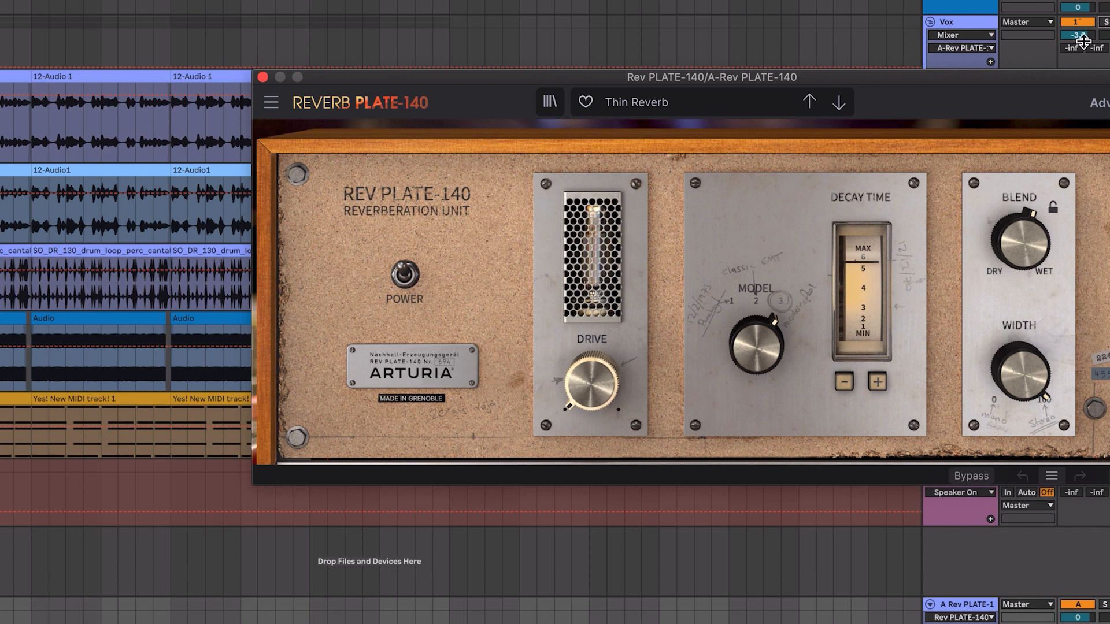